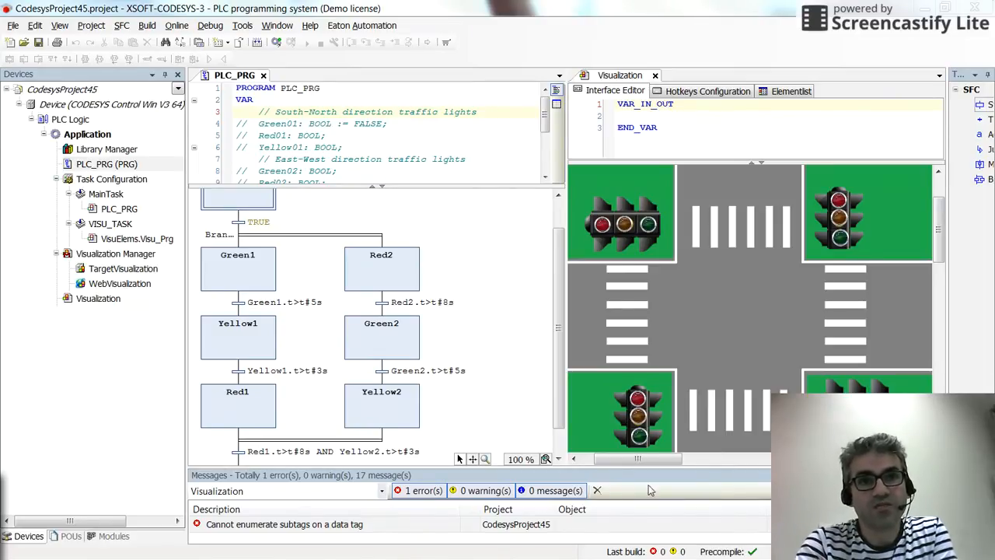
pyautogui.moveTo(511, 317)
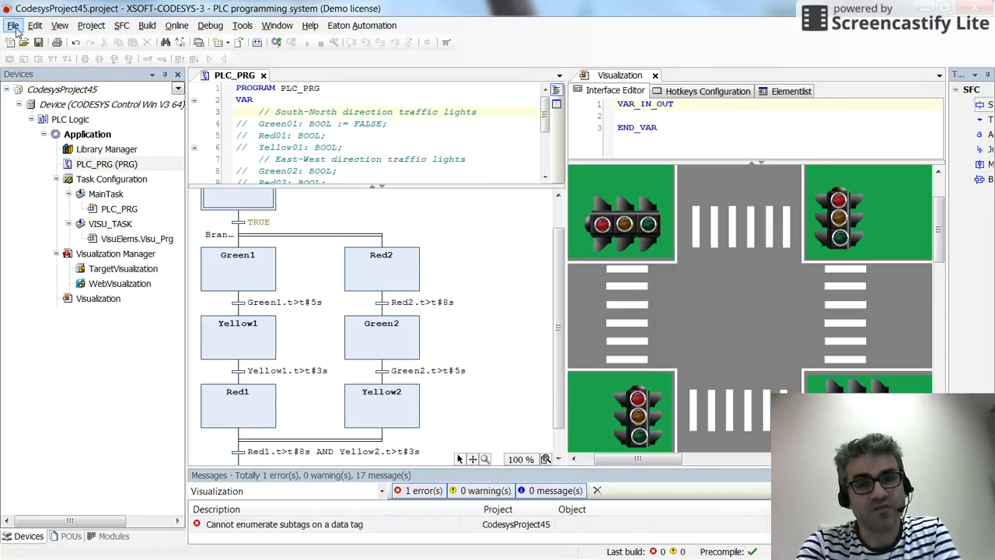
# Step: Choose Save/Send Archive from the File menu's Project Archive commands
pyautogui.click(11, 25)
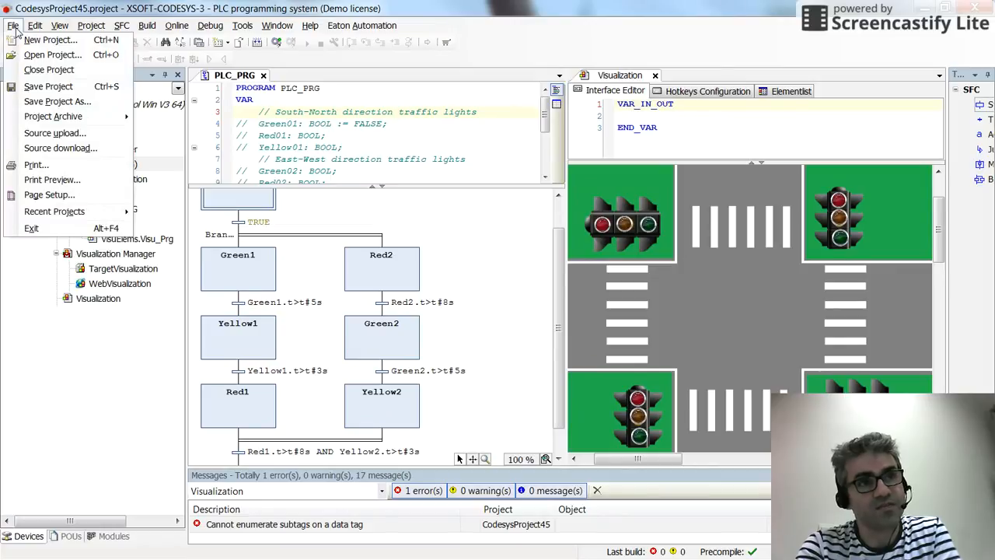
pyautogui.click(34, 26)
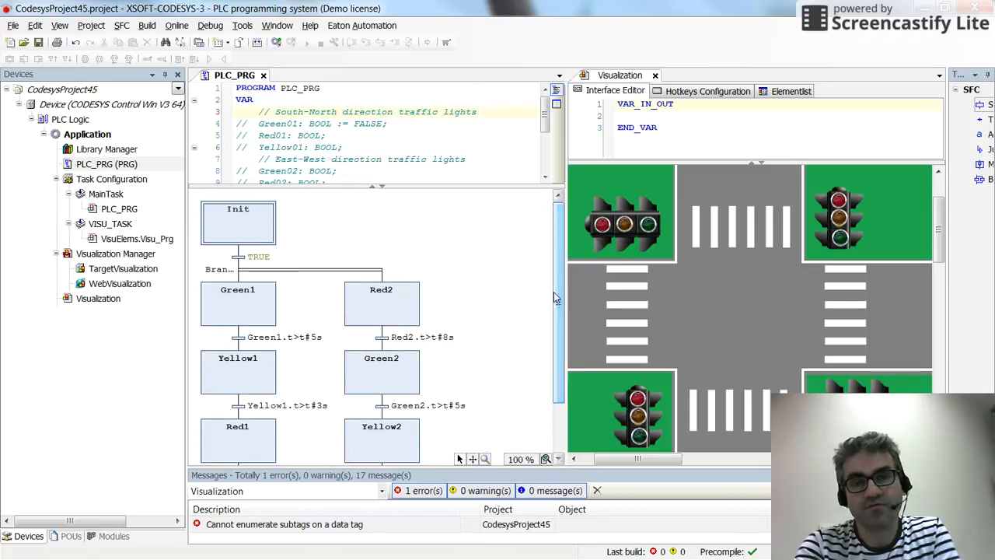
pyautogui.moveTo(561, 296)
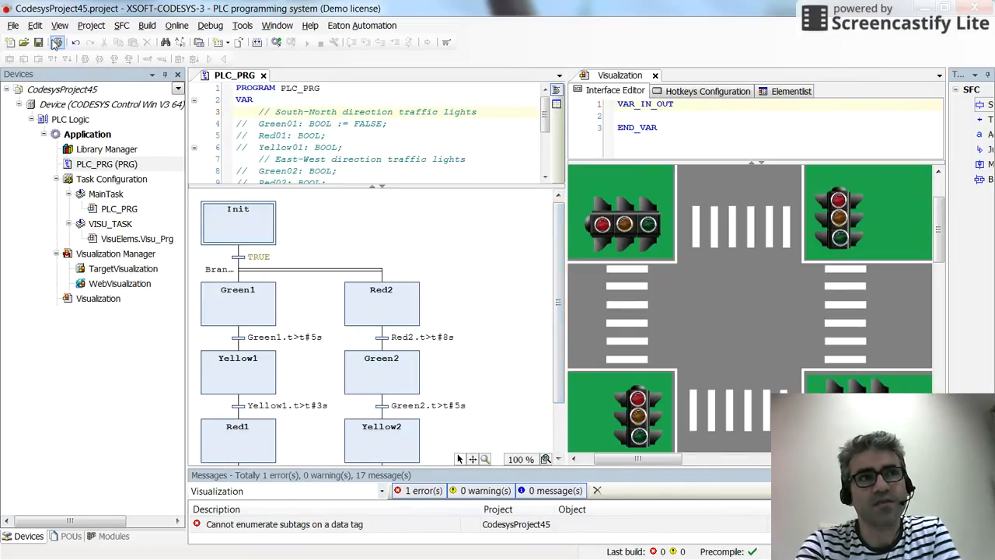
pyautogui.click(16, 26)
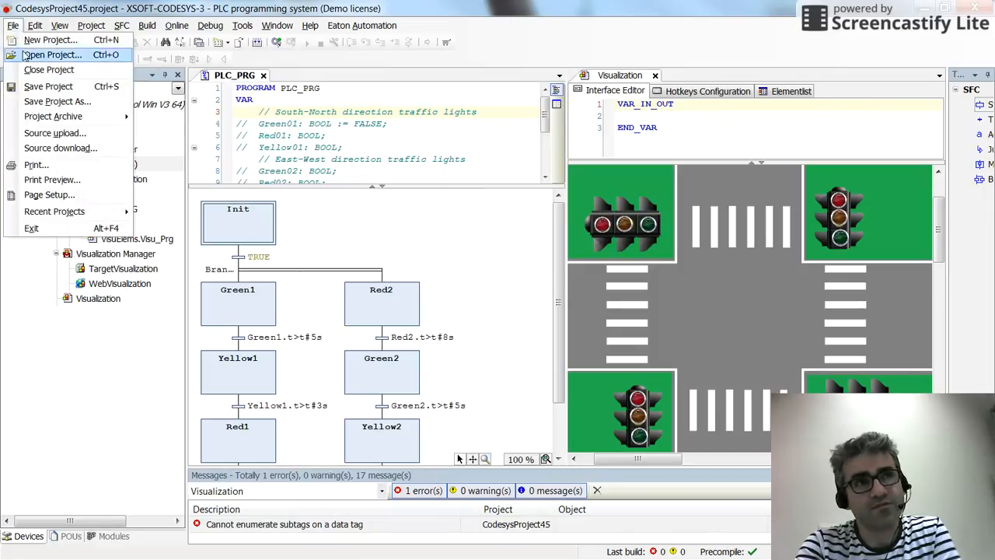
pyautogui.moveTo(55, 132)
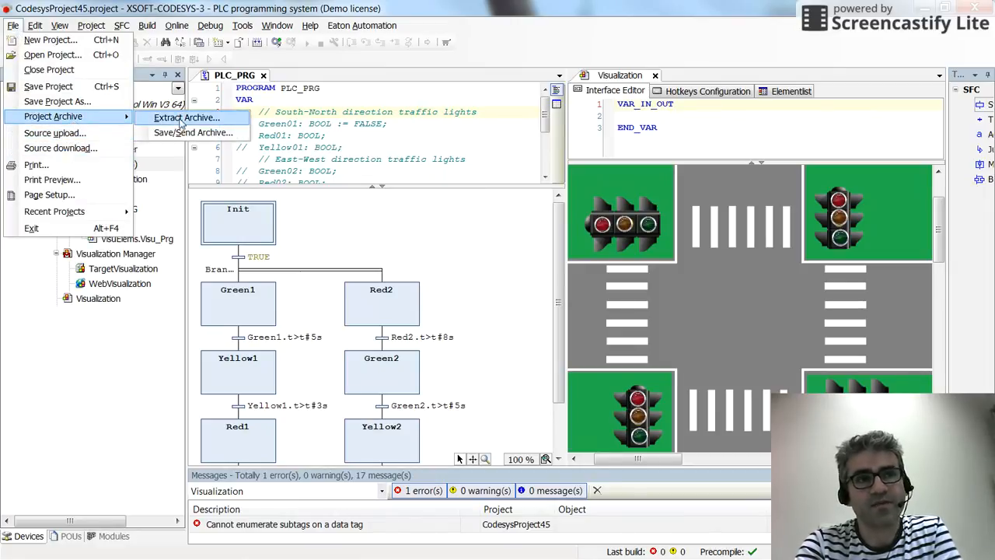
pyautogui.moveTo(192, 132)
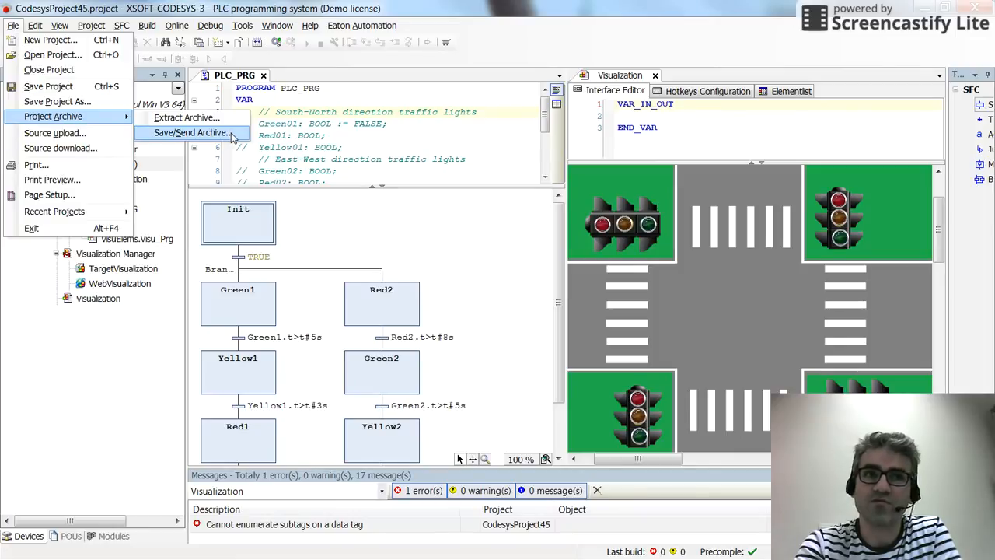
pyautogui.click(191, 133)
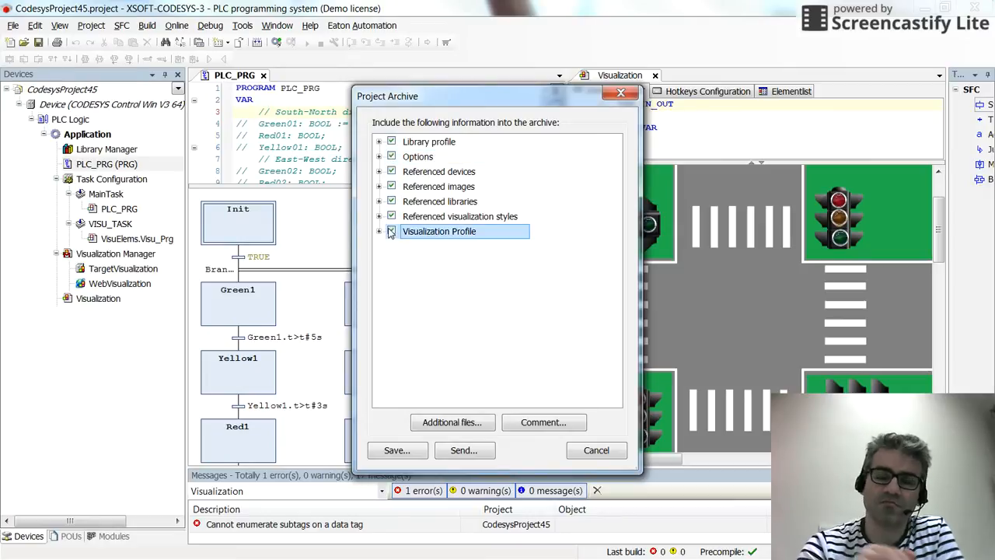
# Step: Include the Visualization Profile and add the comment 'In this project the implicit variables in the SFC are employed.'
pyautogui.click(391, 231)
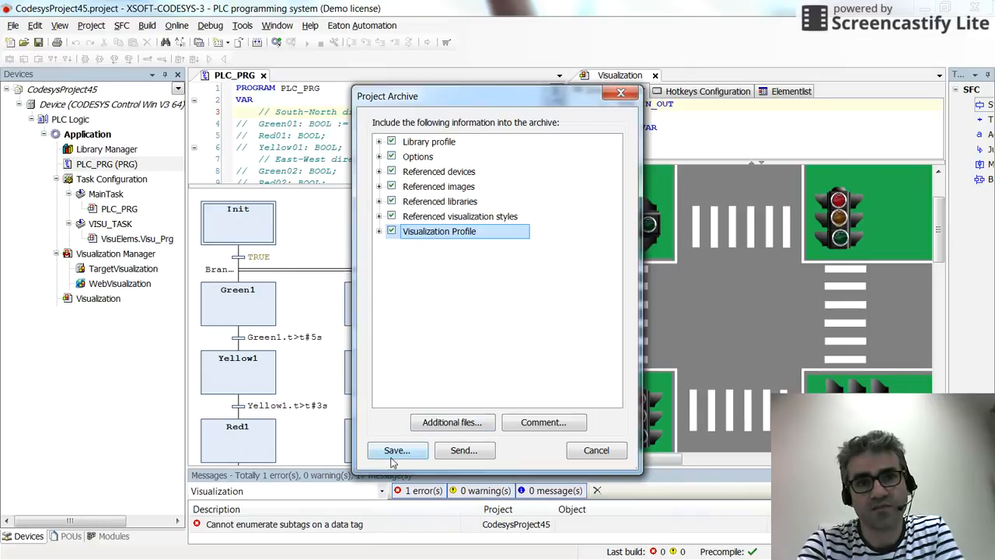
pyautogui.moveTo(411, 473)
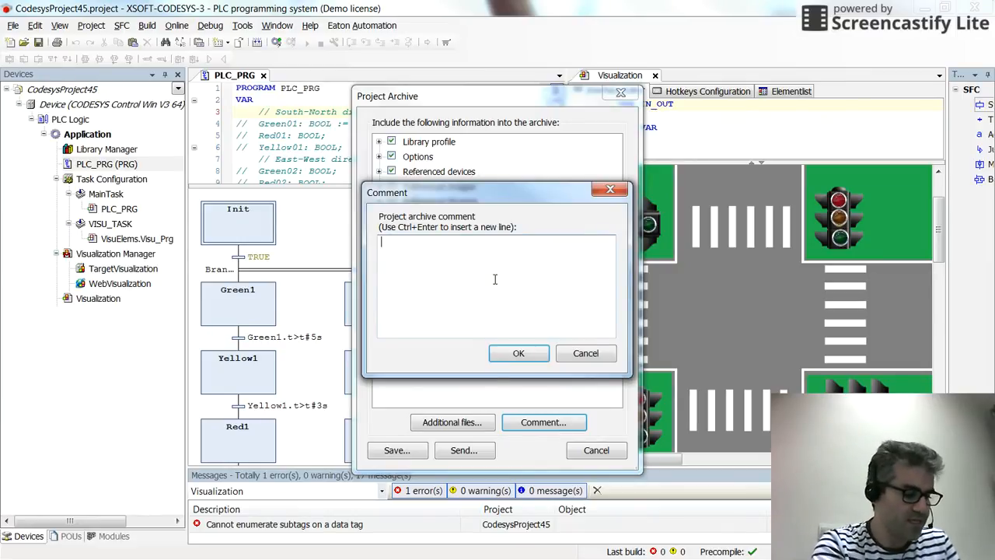
pyautogui.write('In this project the implicit variables in the SFC are employed.')
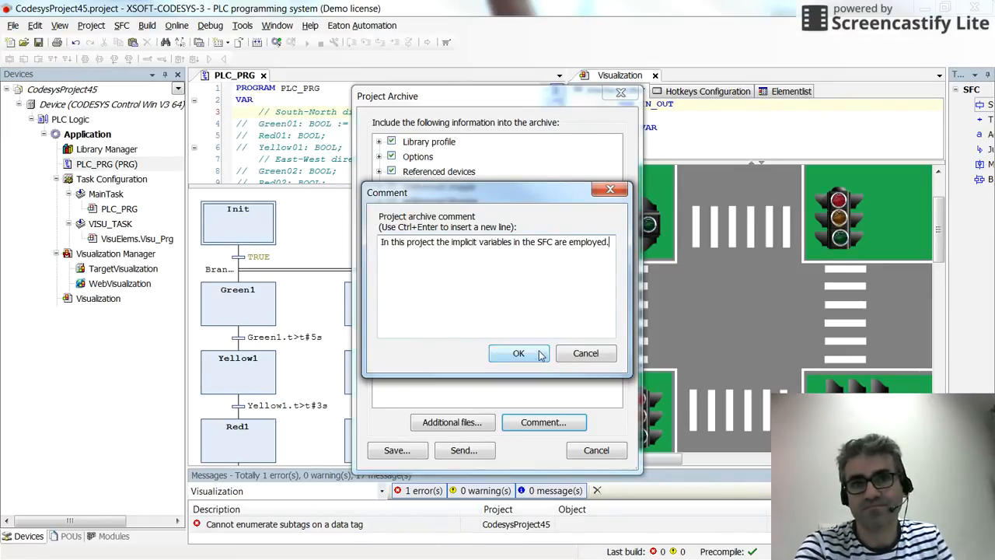
pyautogui.click(518, 353)
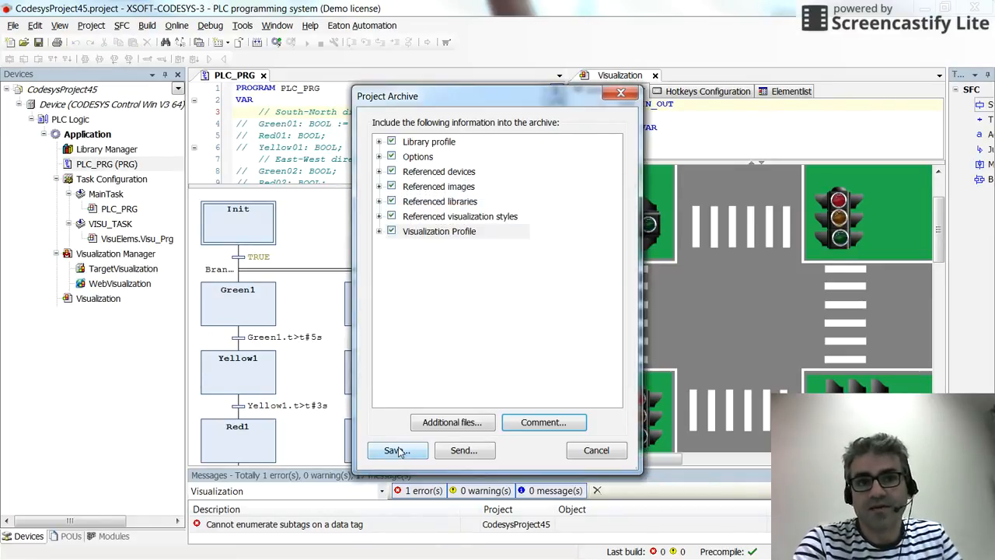
# Step: Save the archive as CodesysProject45 in the CodesysProjects folder
pyautogui.click(394, 450)
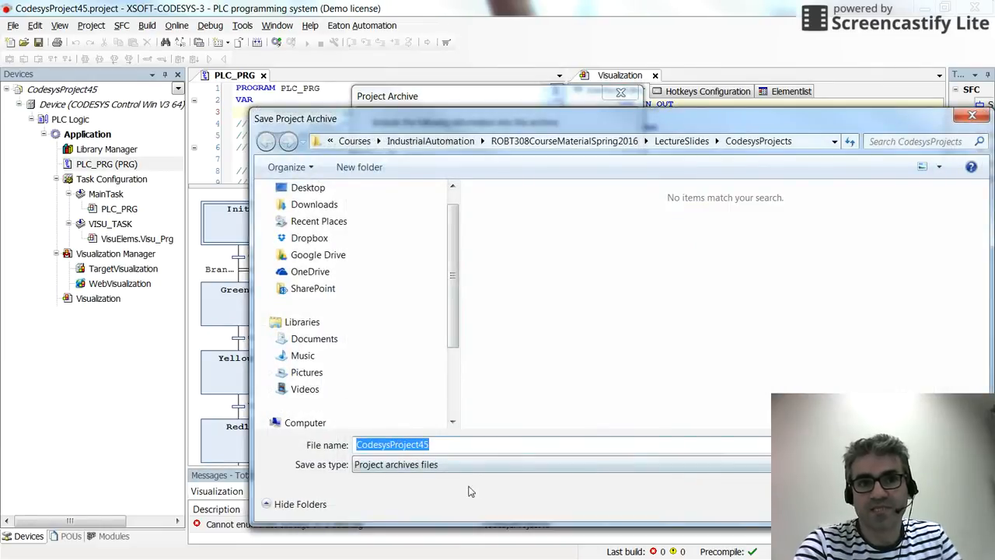
pyautogui.moveTo(575, 126)
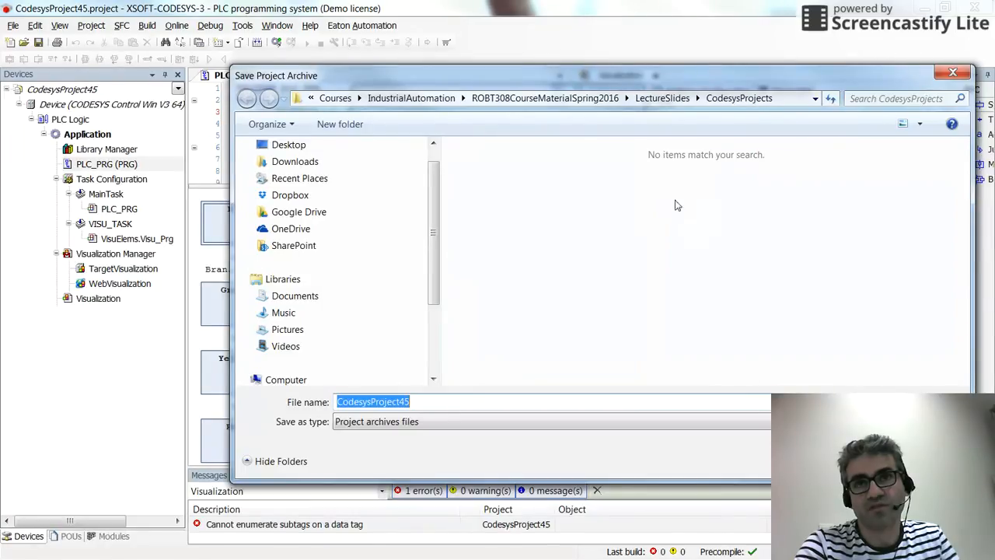
pyautogui.moveTo(615, 330)
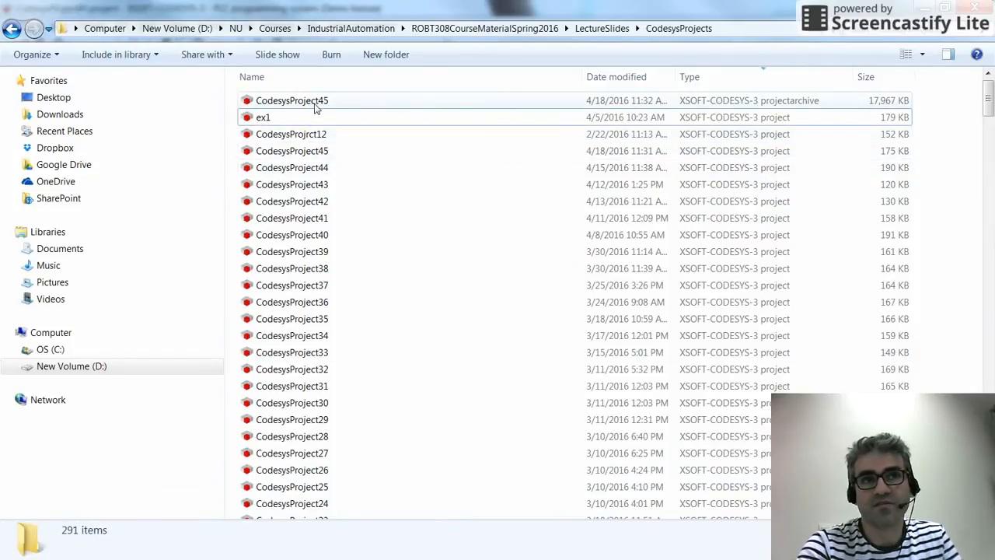
# Step: Select the CodesysProject45 archive in Explorer to confirm its 17.5 MB size
pyautogui.click(291, 100)
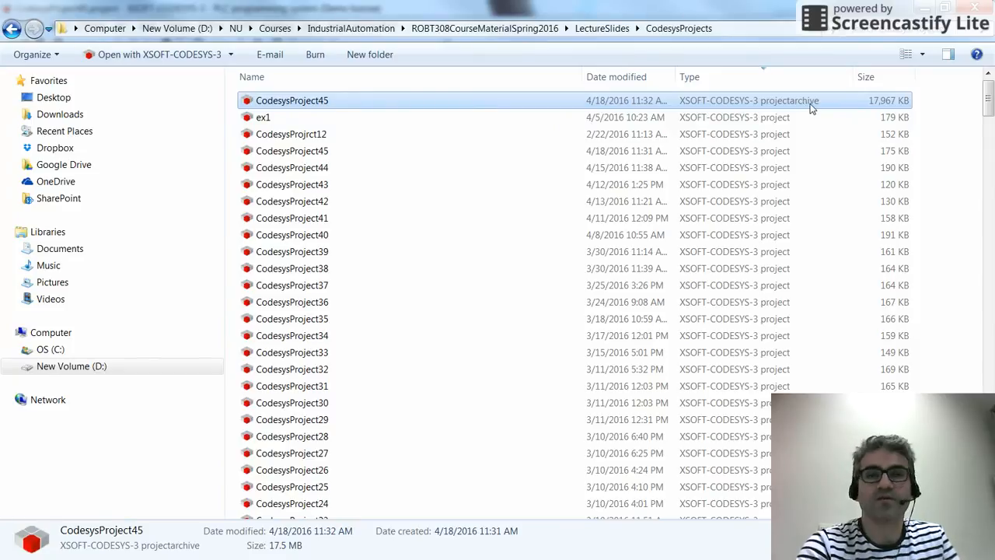
pyautogui.moveTo(536, 111)
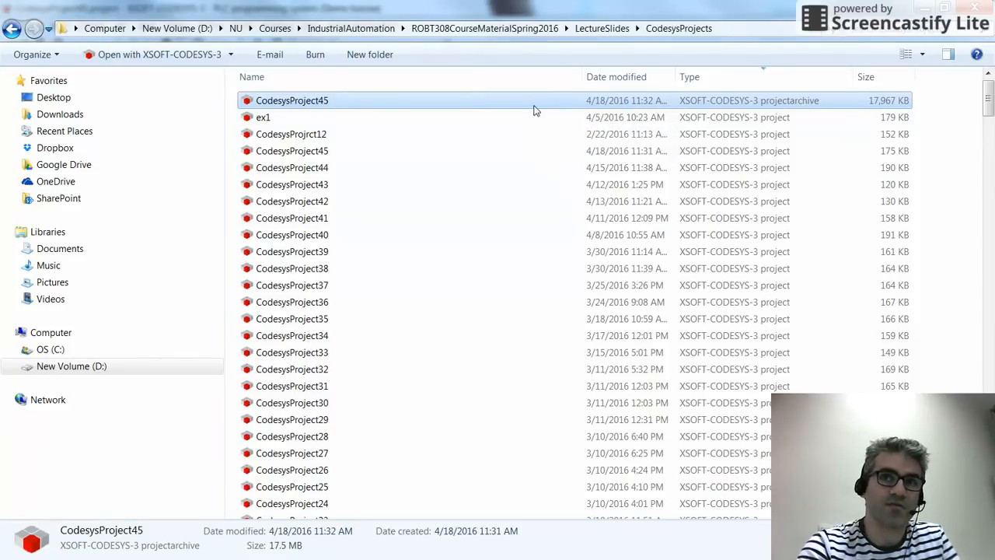
pyautogui.moveTo(535, 109)
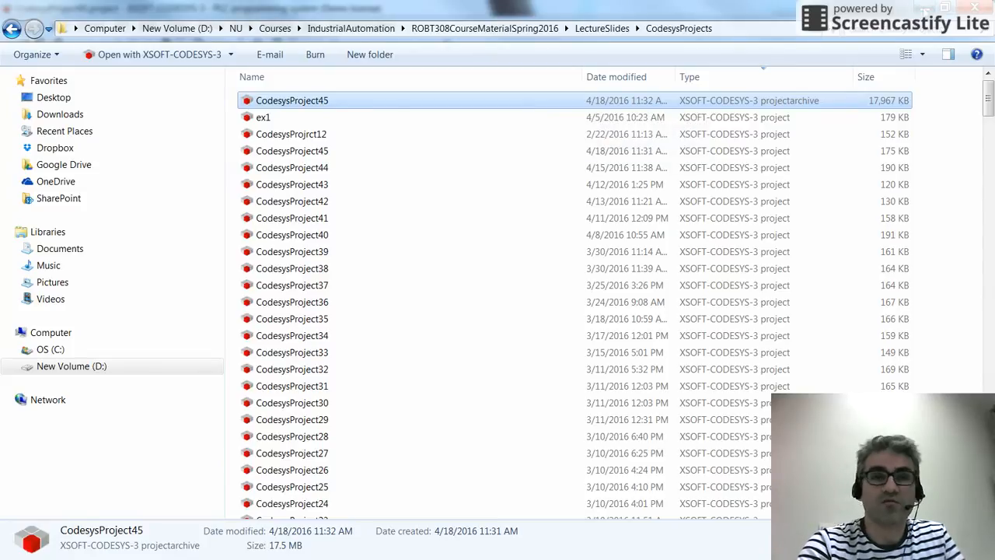
# Step: Return to CODESYS and pick the CodesysProject45 archive for extraction
pyautogui.doubleClick(292, 99)
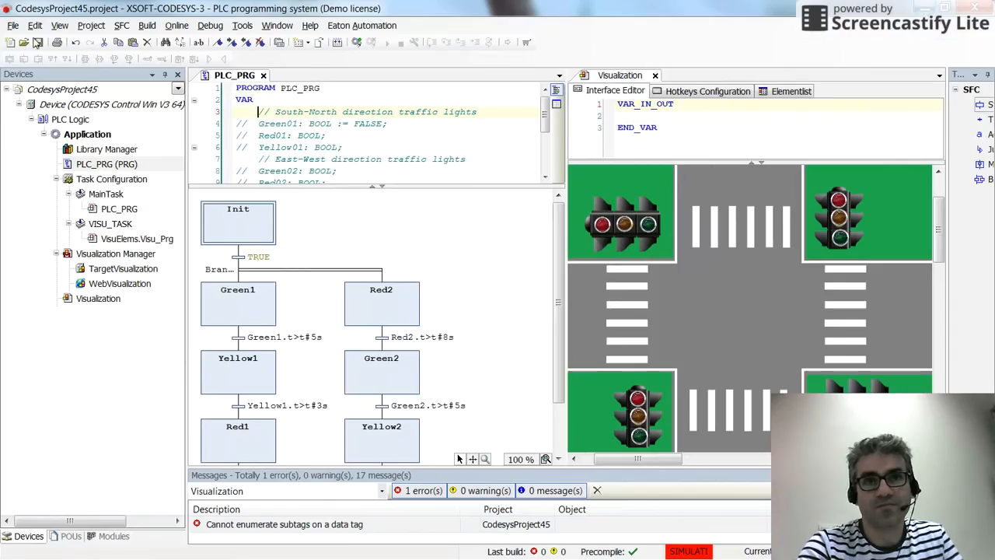
pyautogui.click(13, 25)
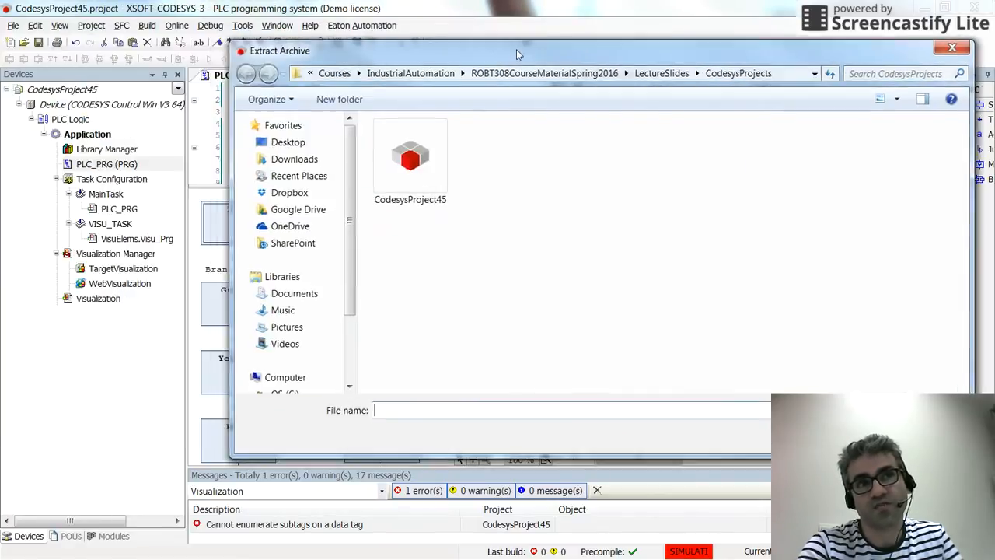
pyautogui.click(410, 155)
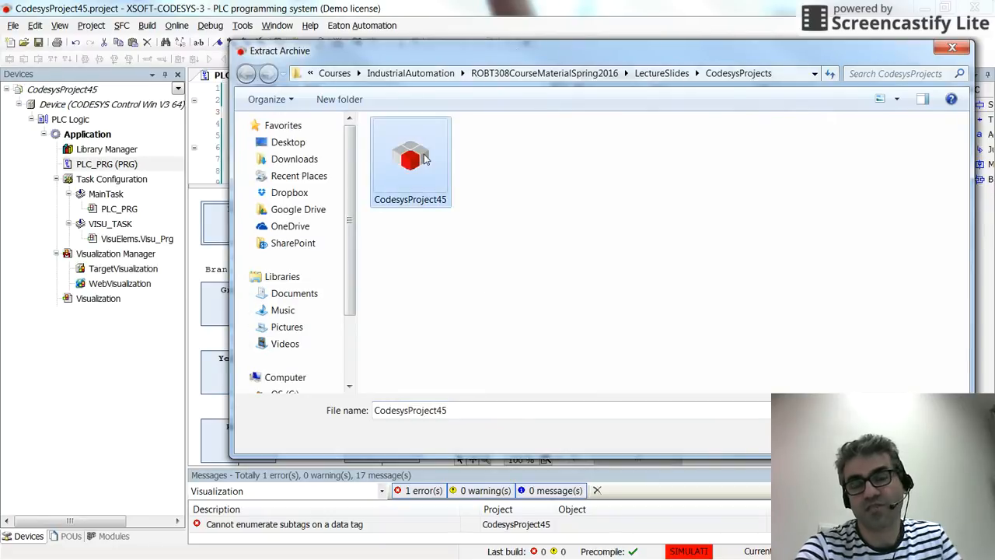
pyautogui.moveTo(391, 267)
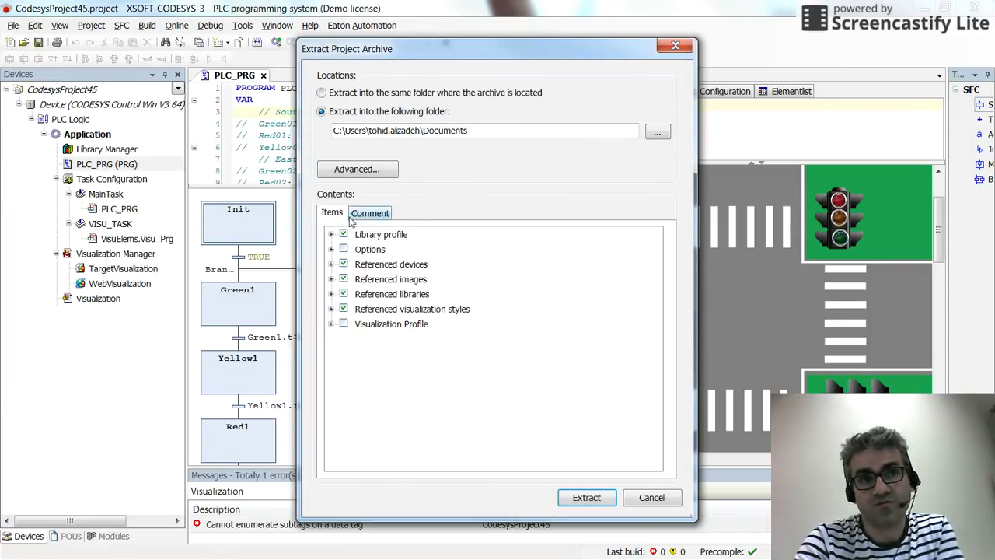
# Step: Switch between the Items and Comment tabs and highlight the stored comment text
pyautogui.click(371, 212)
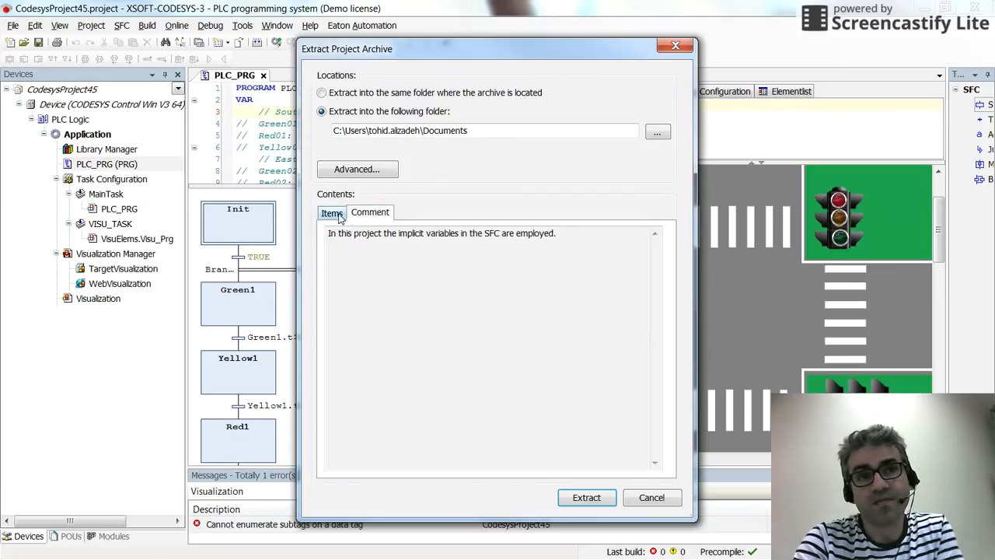
pyautogui.click(332, 213)
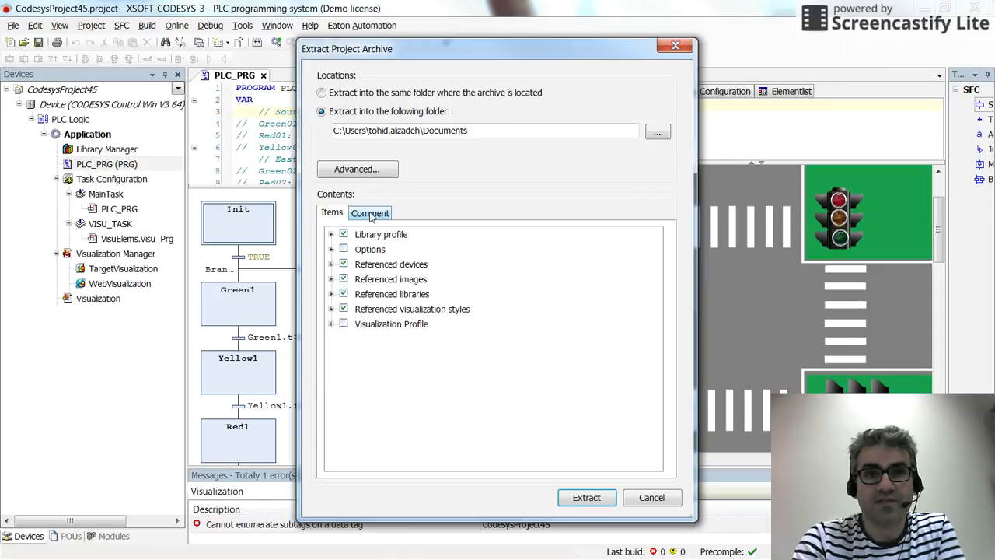
pyautogui.click(370, 212)
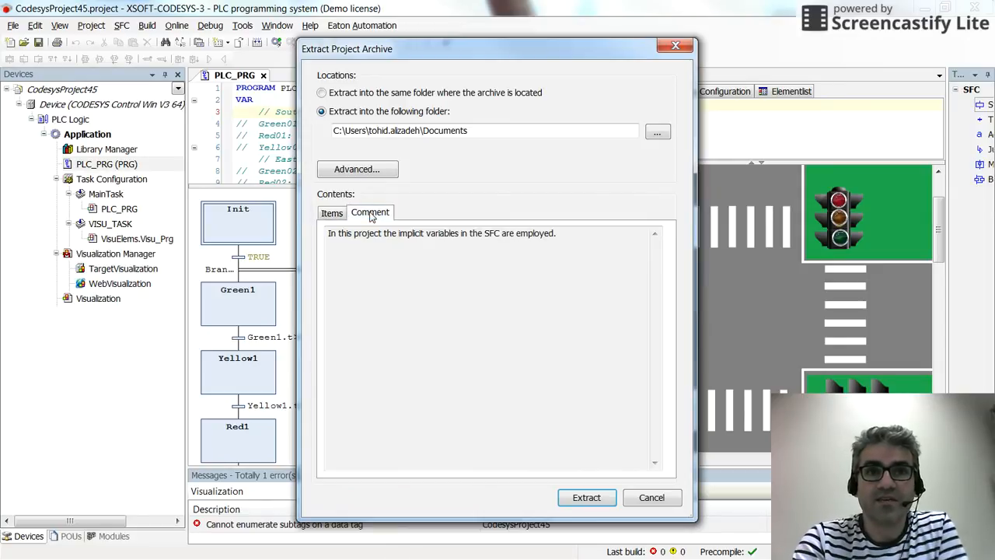
pyautogui.moveTo(337, 233); pyautogui.dragTo(500, 232)
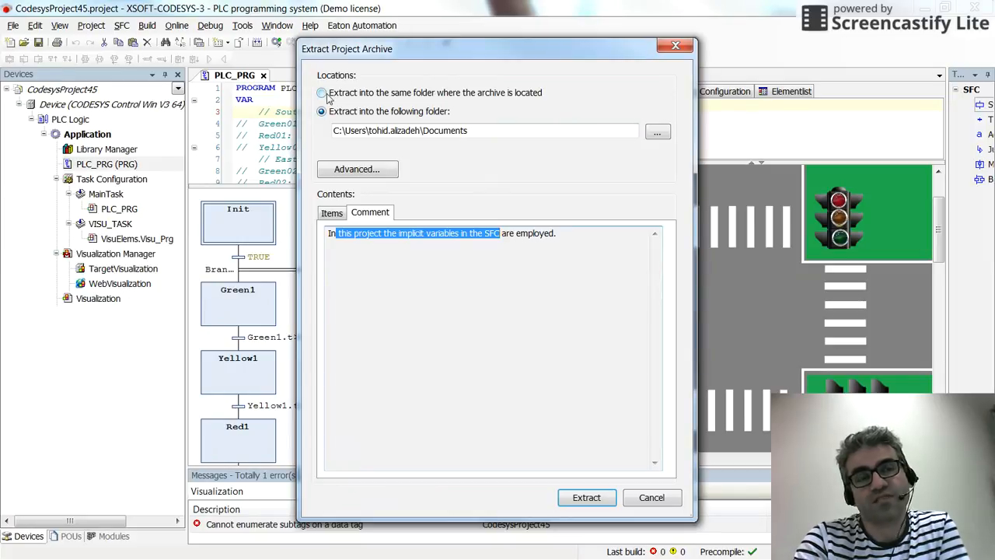
pyautogui.moveTo(398, 96)
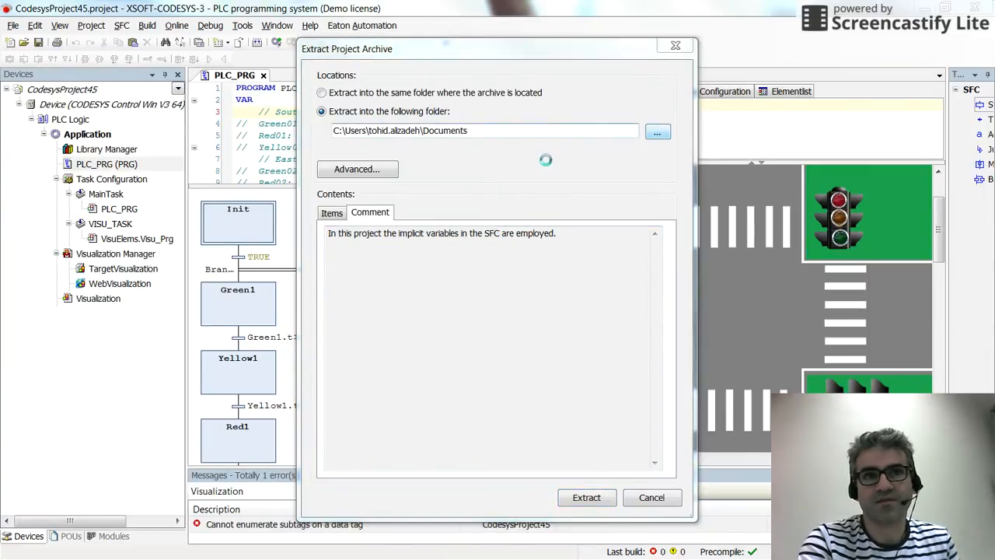
# Step: Set a new CODESYSProject45 folder in Documents as the extraction destination
pyautogui.click(658, 130)
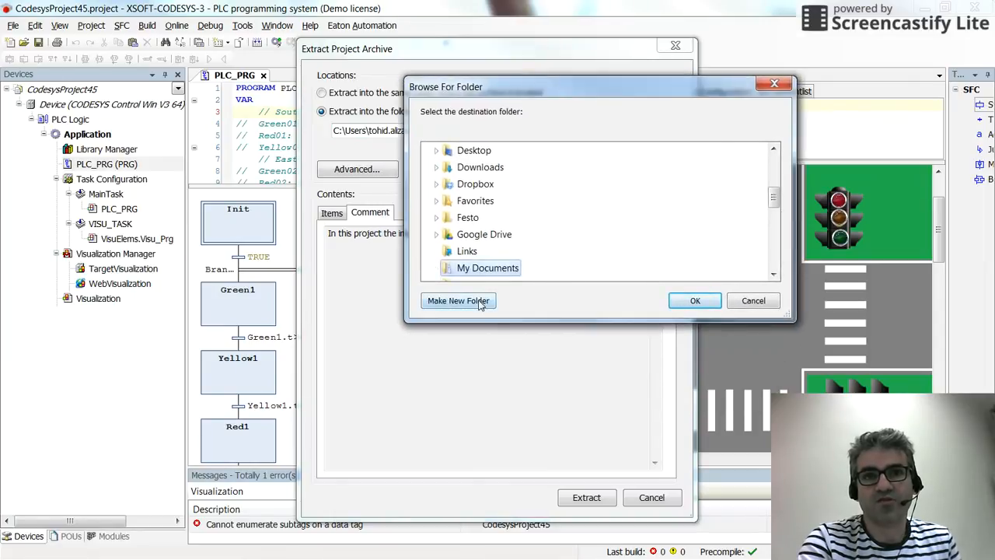
pyautogui.click(458, 300)
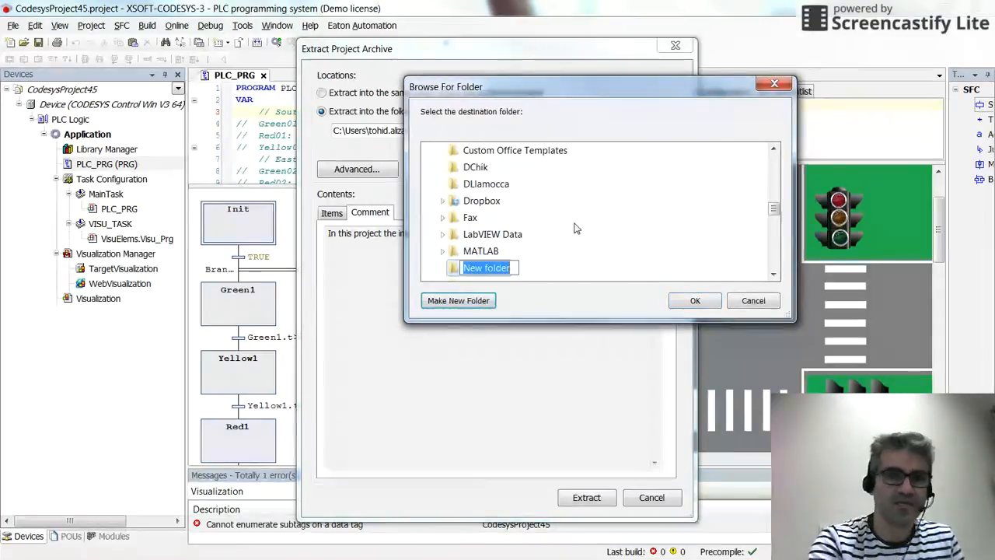
pyautogui.write('CODESYSProject45')
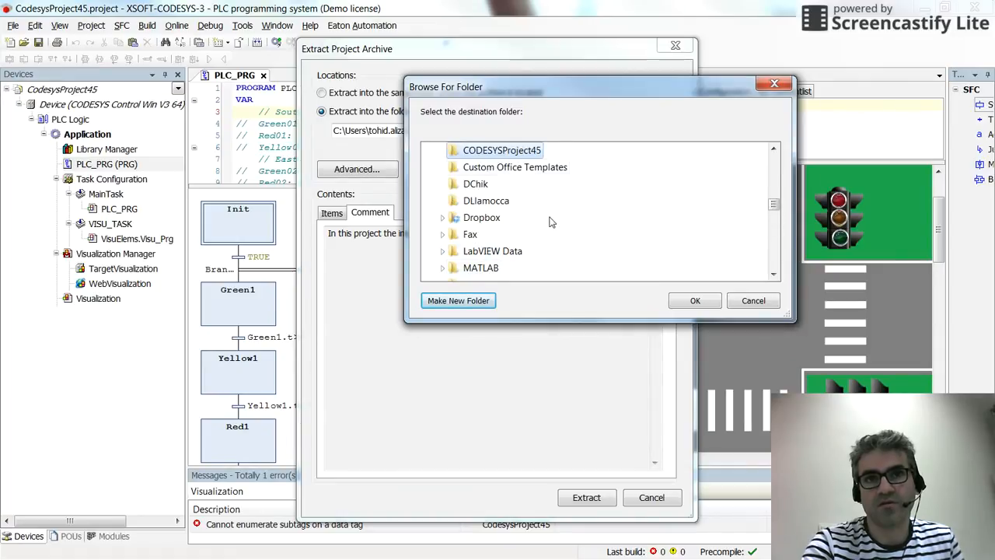
pyautogui.click(695, 301)
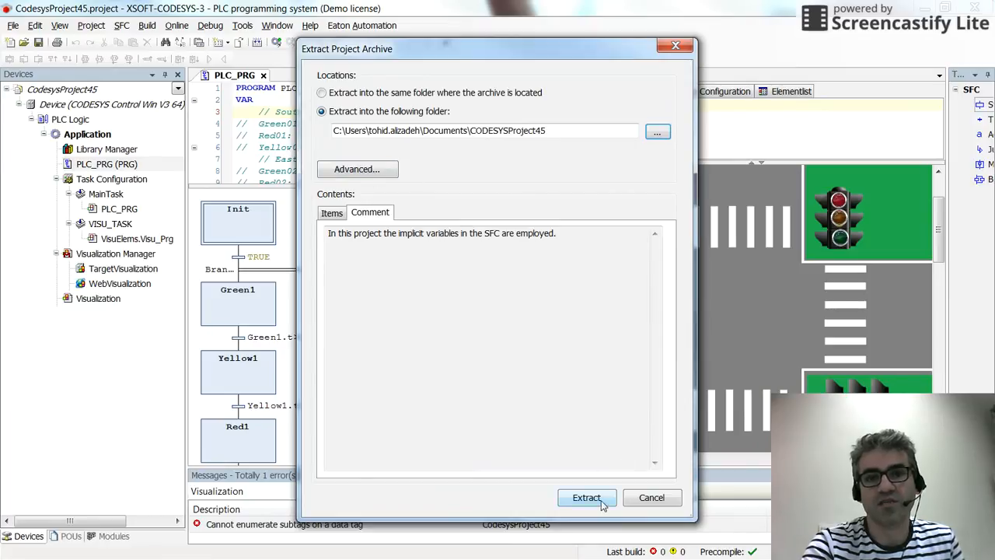
# Step: Start extracting, keeping the existing InterSection.png and TrafficLight_2.png images
pyautogui.click(586, 498)
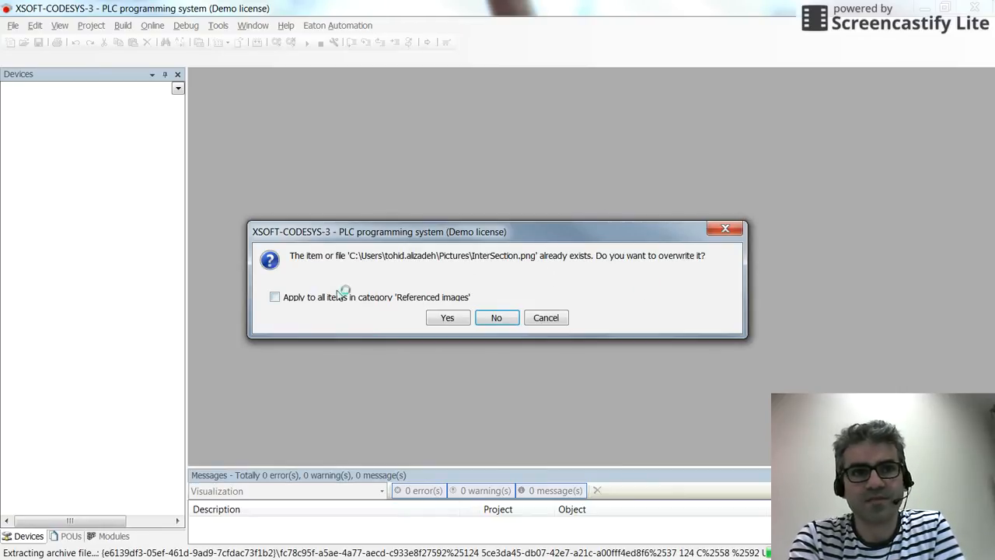
pyautogui.moveTo(546, 317)
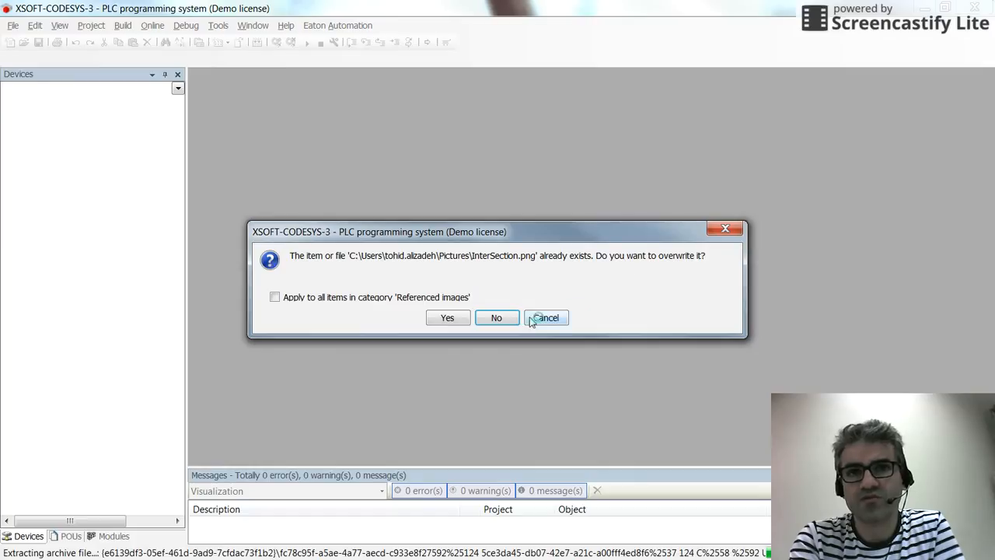
pyautogui.click(496, 317)
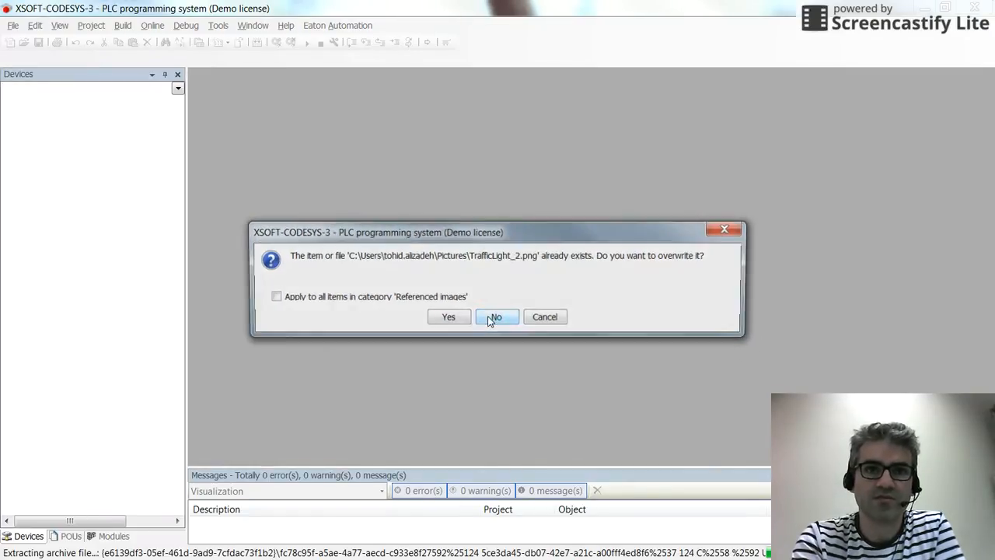
pyautogui.click(496, 316)
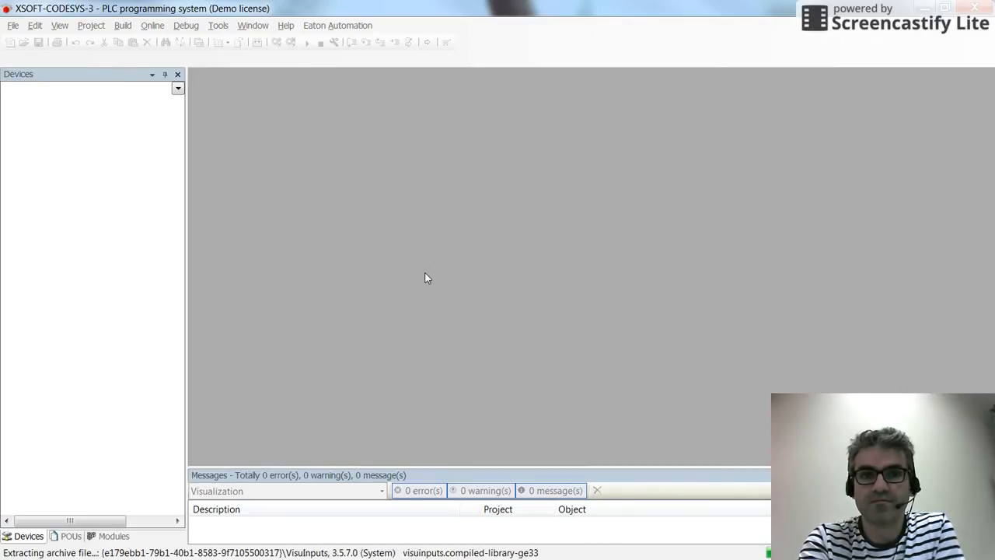
pyautogui.moveTo(343, 308)
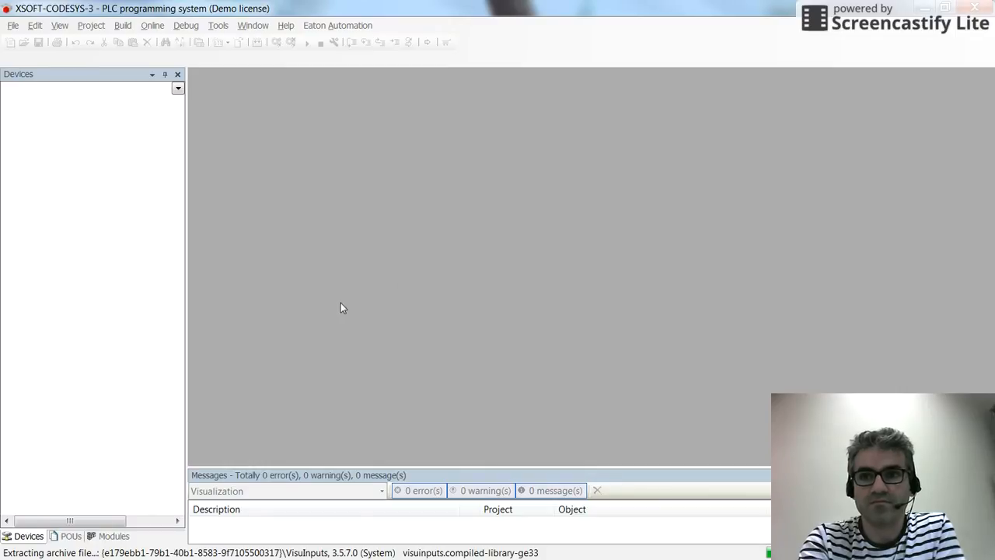
pyautogui.moveTo(243, 526)
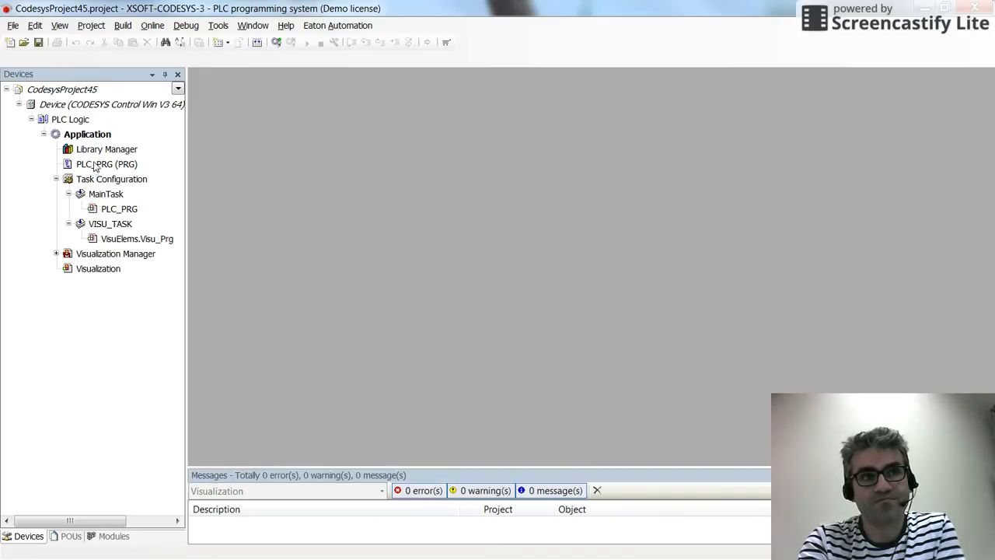
# Step: Open the PLC_PRG program and the Visualization from the Devices tree
pyautogui.click(107, 164)
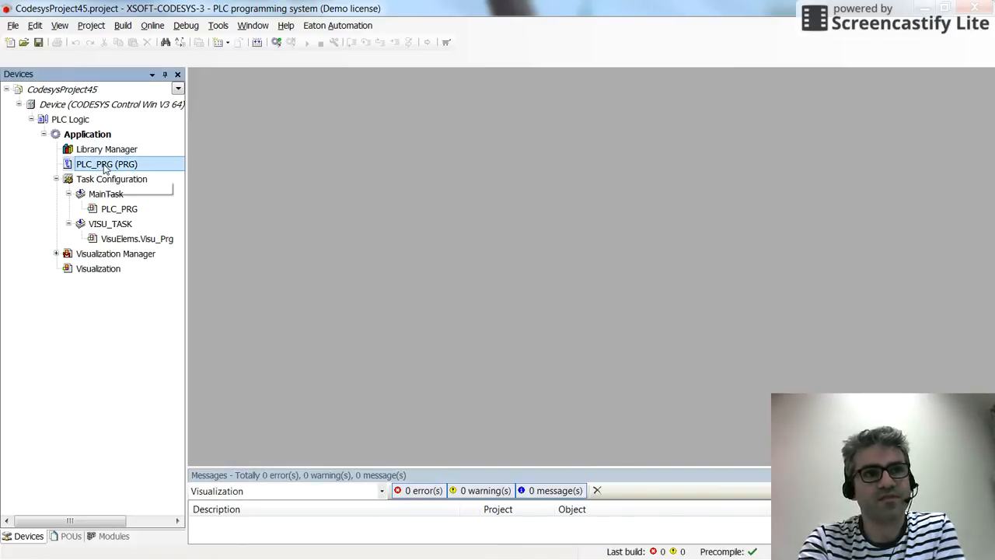
pyautogui.doubleClick(106, 164)
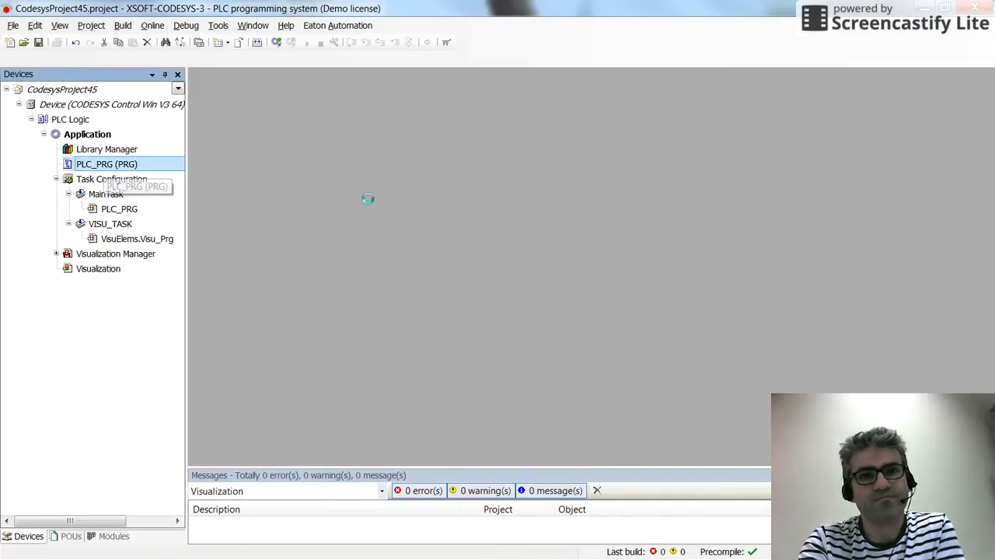
pyautogui.doubleClick(107, 163)
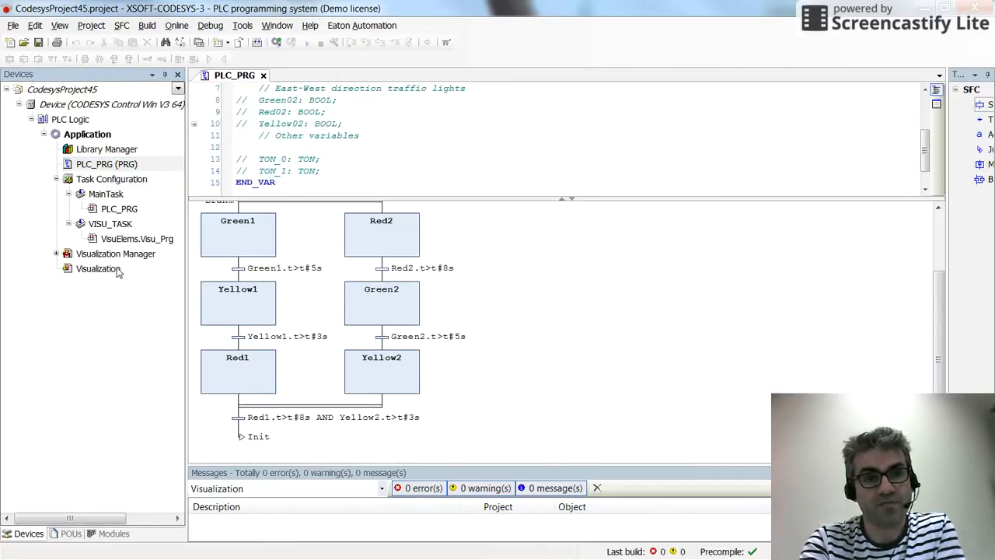
pyautogui.doubleClick(98, 269)
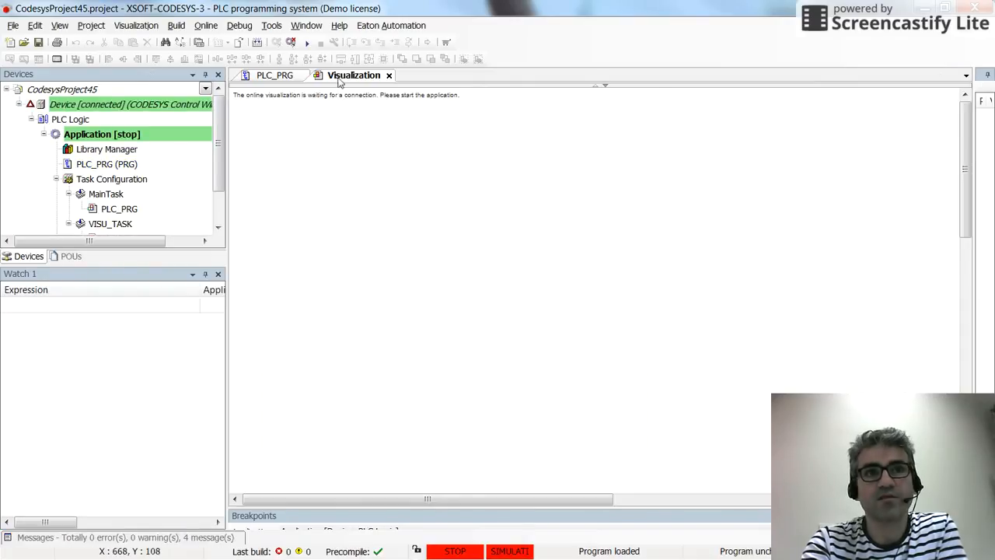
# Step: Start the Application running on the simulated device
pyautogui.click(294, 44)
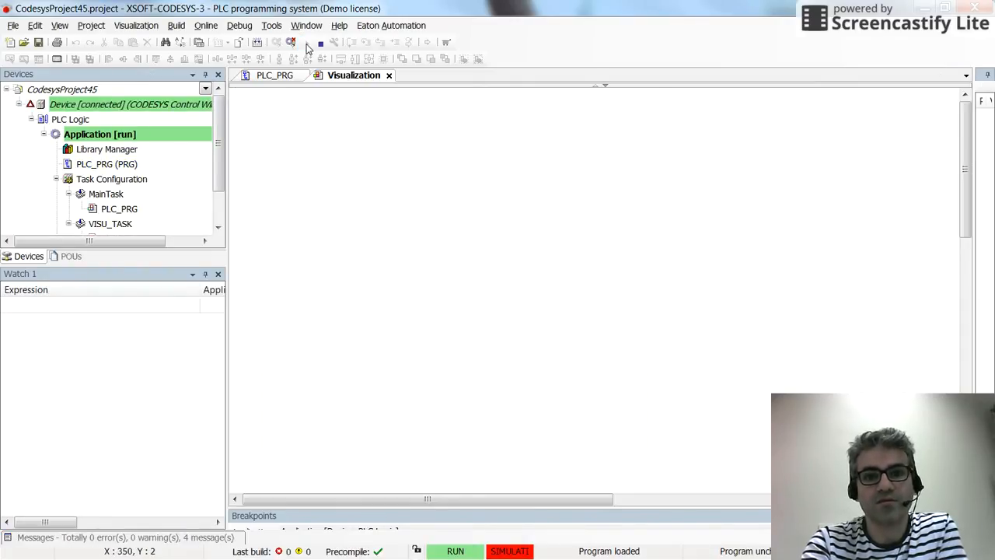